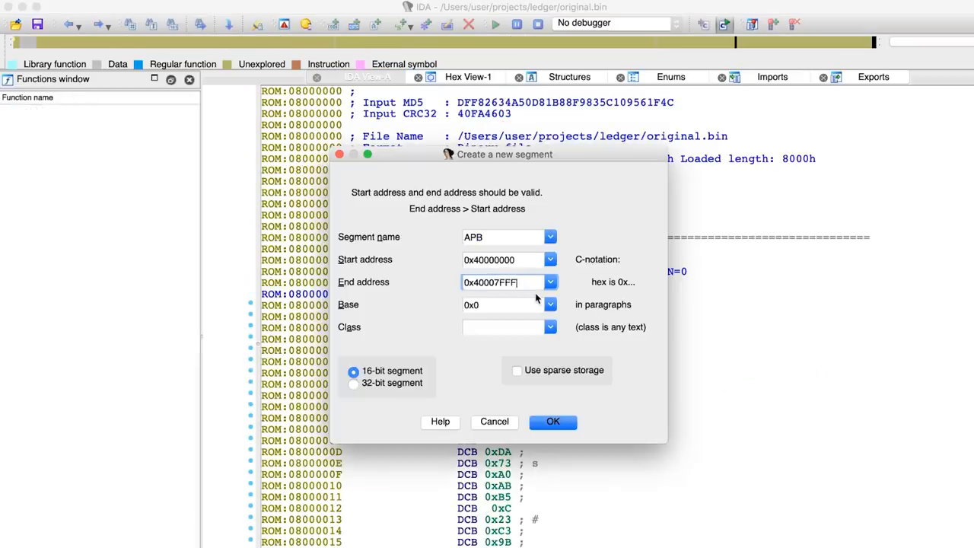
# - Confirm creating the APB segment from 0x40000000 to 0x40007FFF
pyautogui.click(553, 422)
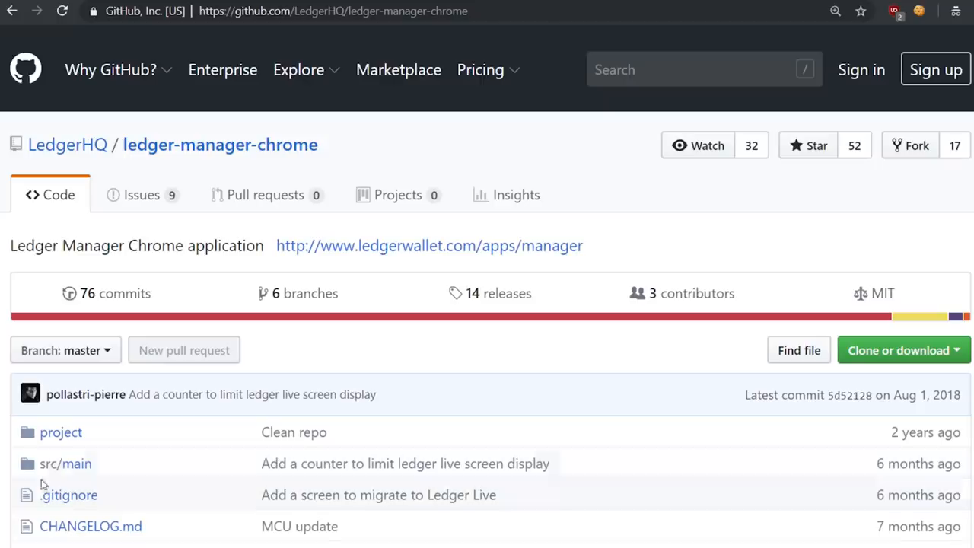
# - Browse into the src/main/scala folder of the repository
pyautogui.click(65, 463)
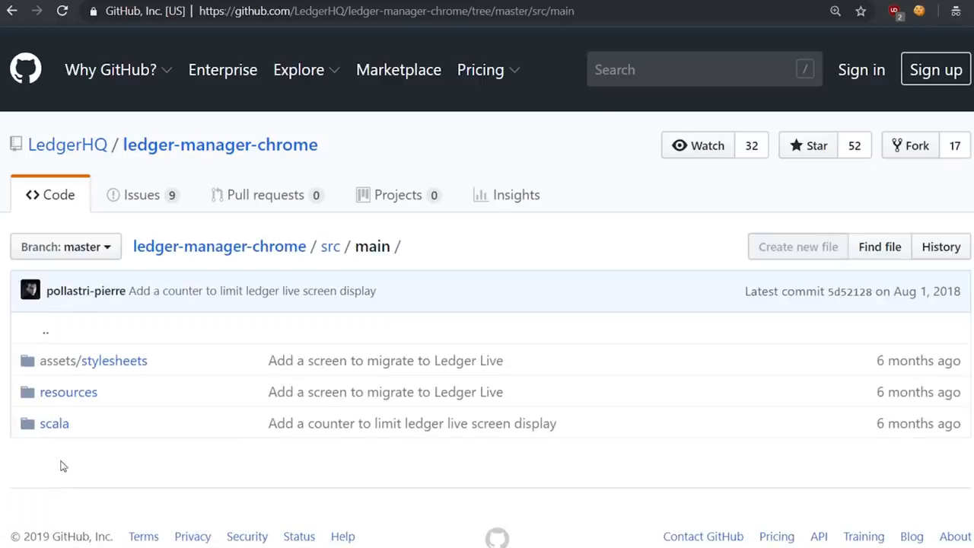
pyautogui.click(54, 423)
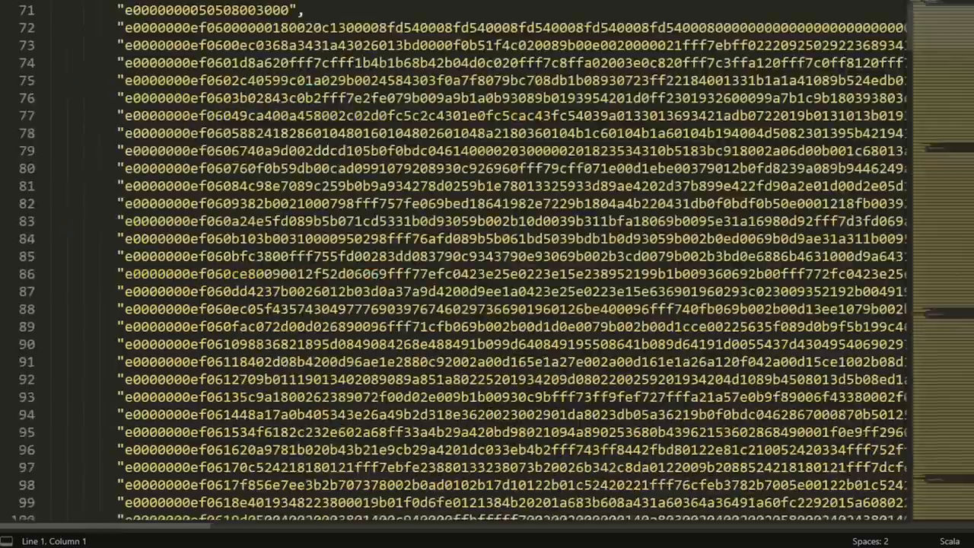
pyautogui.scroll(-3)
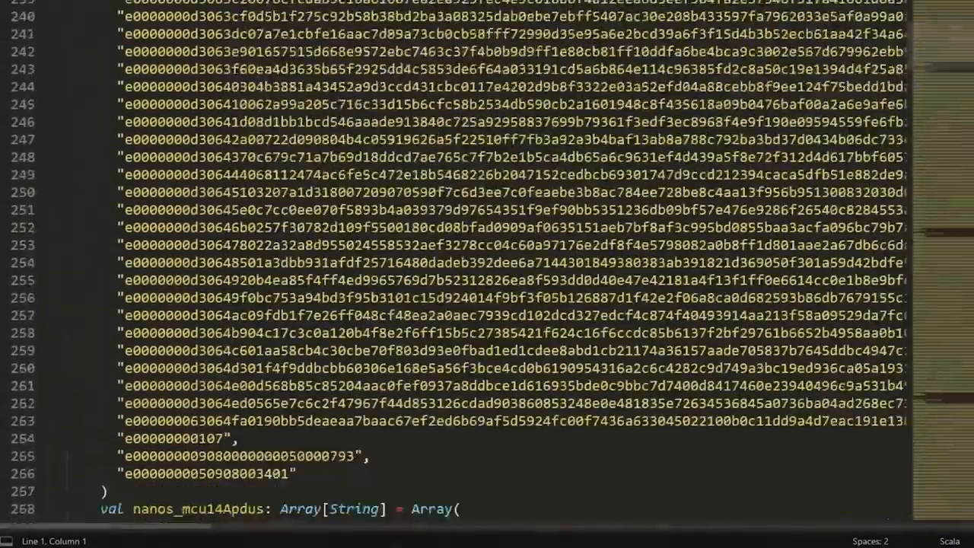
pyautogui.scroll(-3)
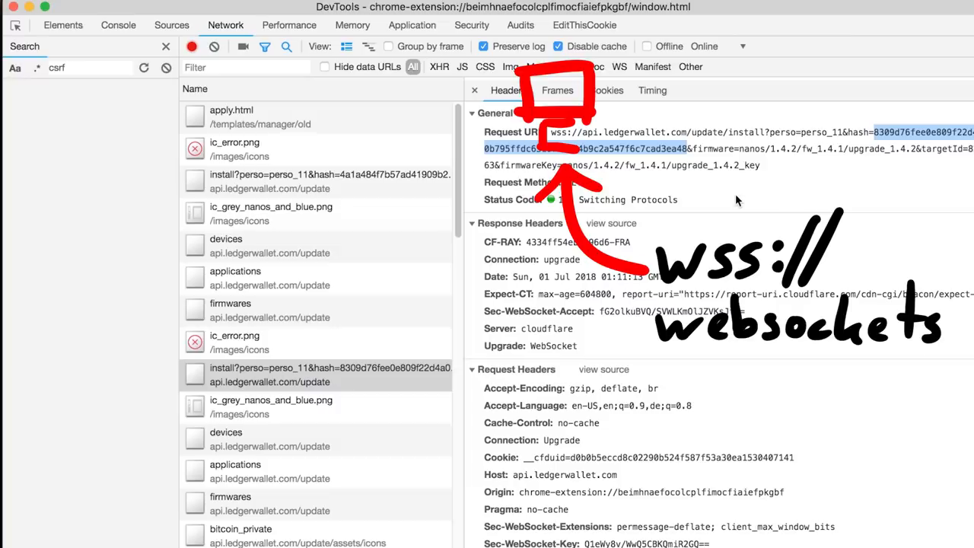
pyautogui.moveTo(435, 341)
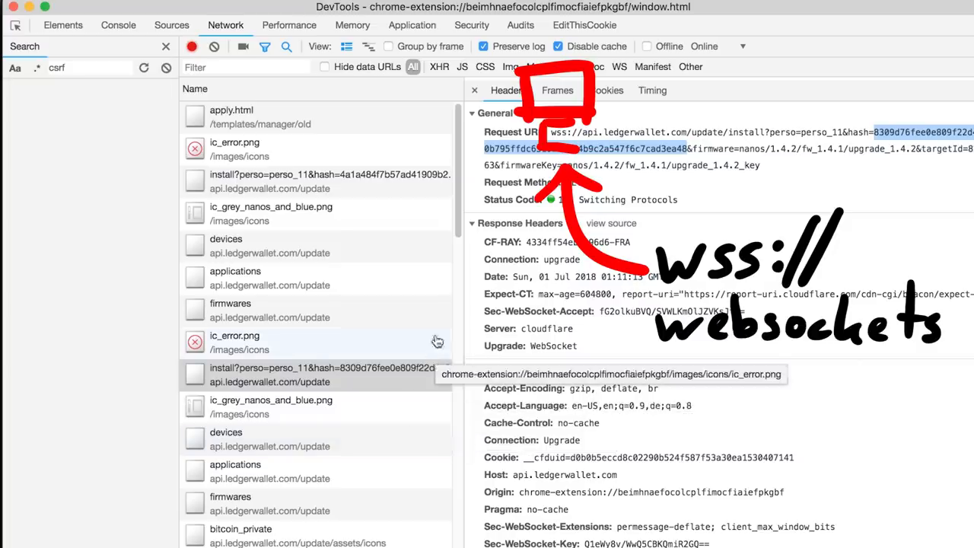
# - Show the install websocket's frames and inspect the bulk APDU message from the server
pyautogui.click(557, 90)
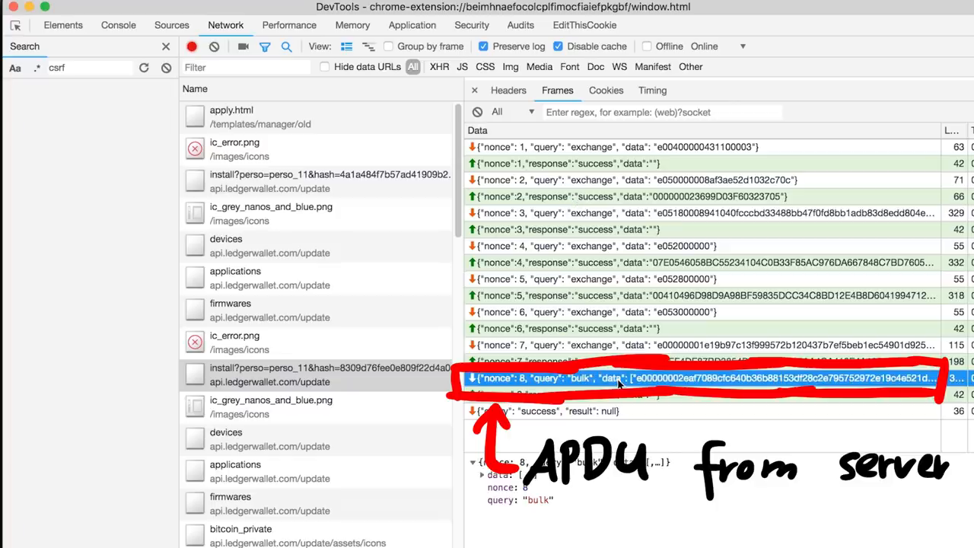
pyautogui.click(483, 463)
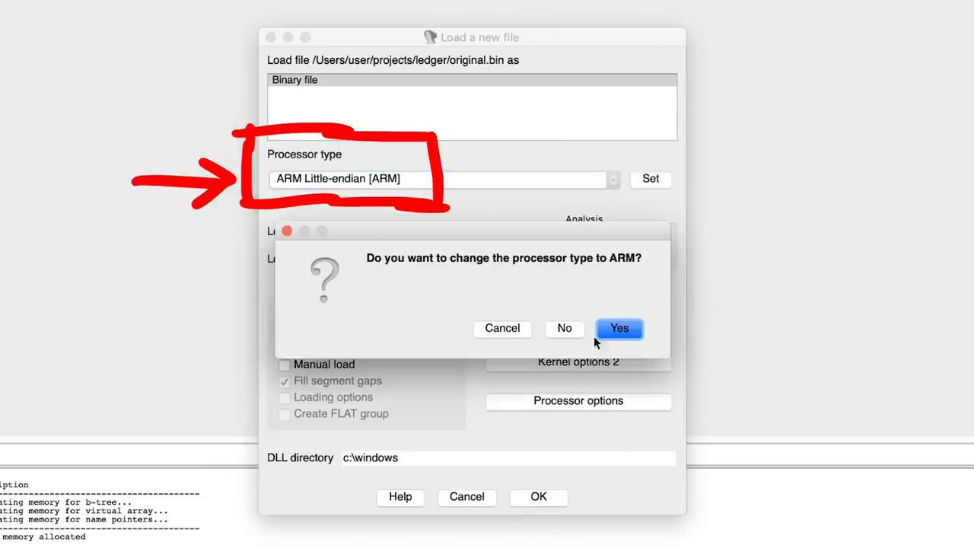
# - Confirm switching the processor type to ARM Little-endian
pyautogui.click(618, 329)
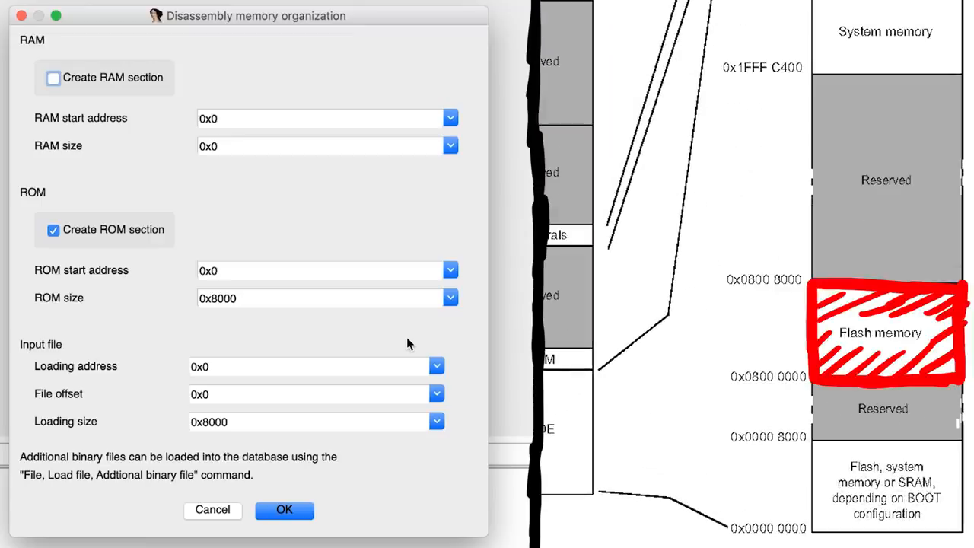
# - Set ROM start to 0x8000000 and RAM section size to 0x1800
pyautogui.click(450, 270)
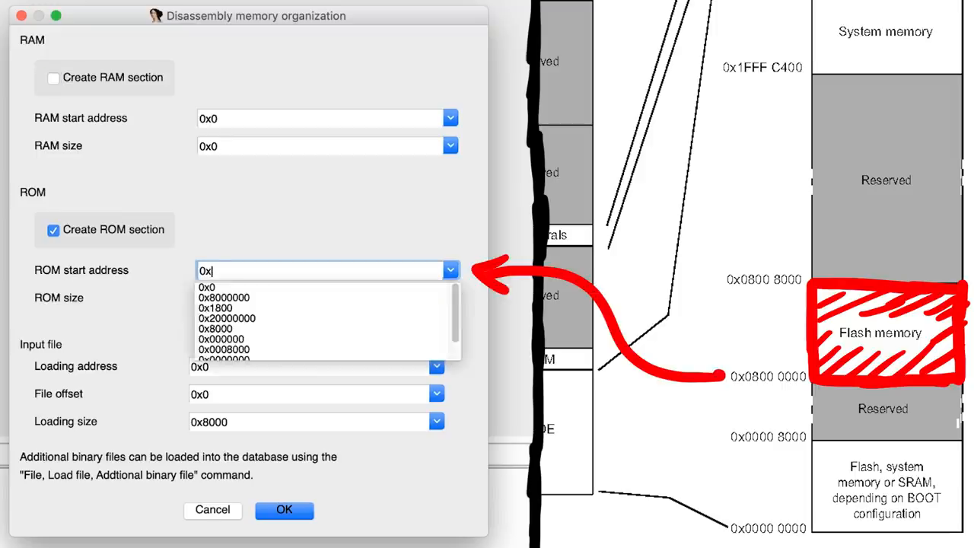
pyautogui.click(222, 296)
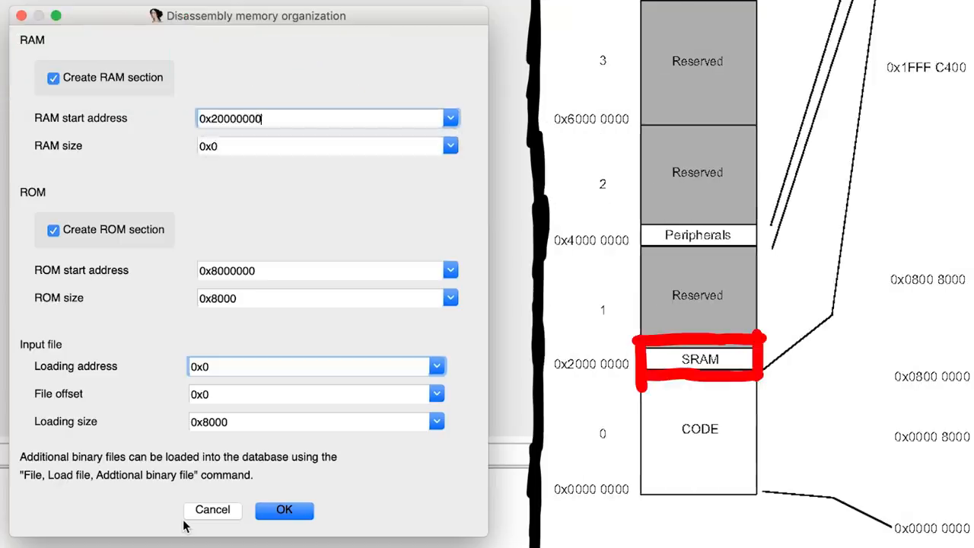
pyautogui.write('0x1800')
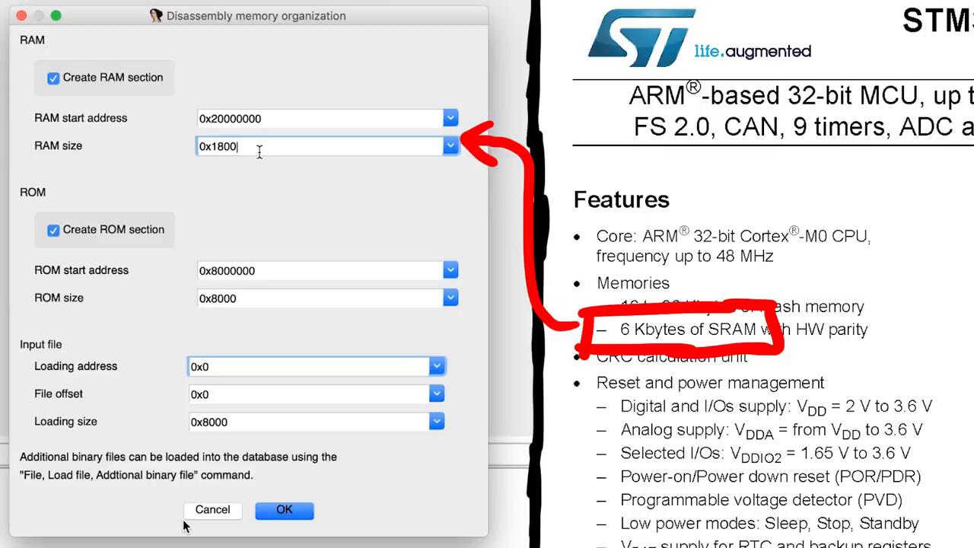
pyautogui.moveTo(253, 183)
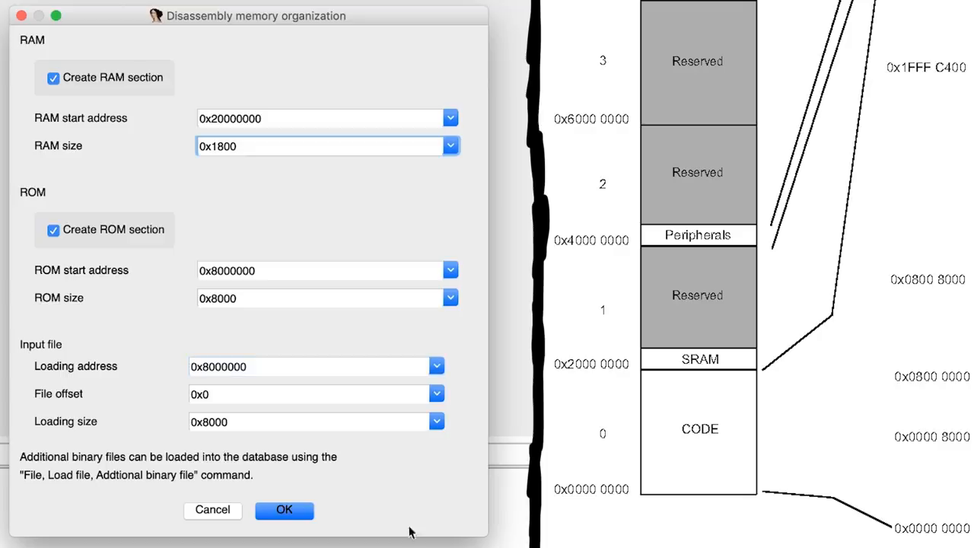
# - Apply the memory layout, load the binary and dismiss the ARM/Thumb and entry point notices
pyautogui.click(283, 509)
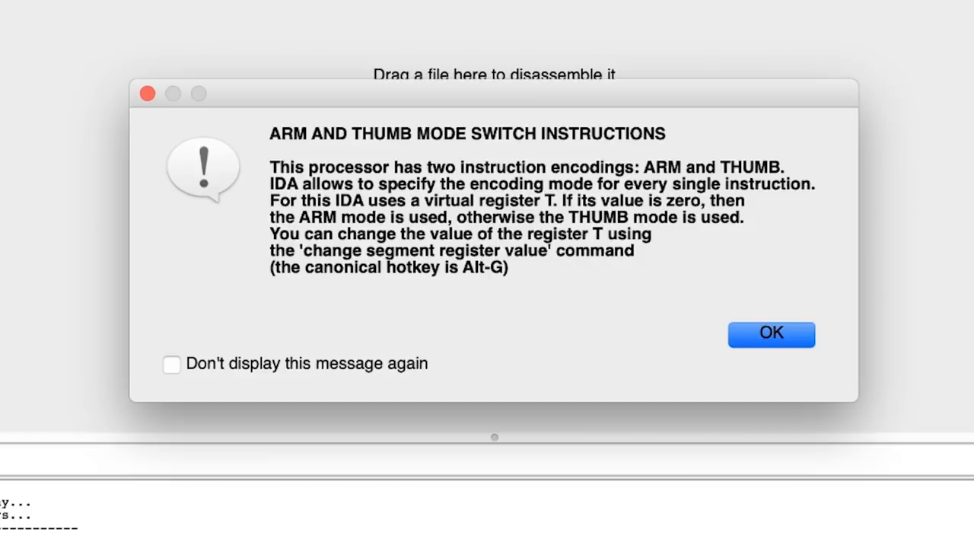
pyautogui.moveTo(259, 152); pyautogui.dragTo(669, 182)
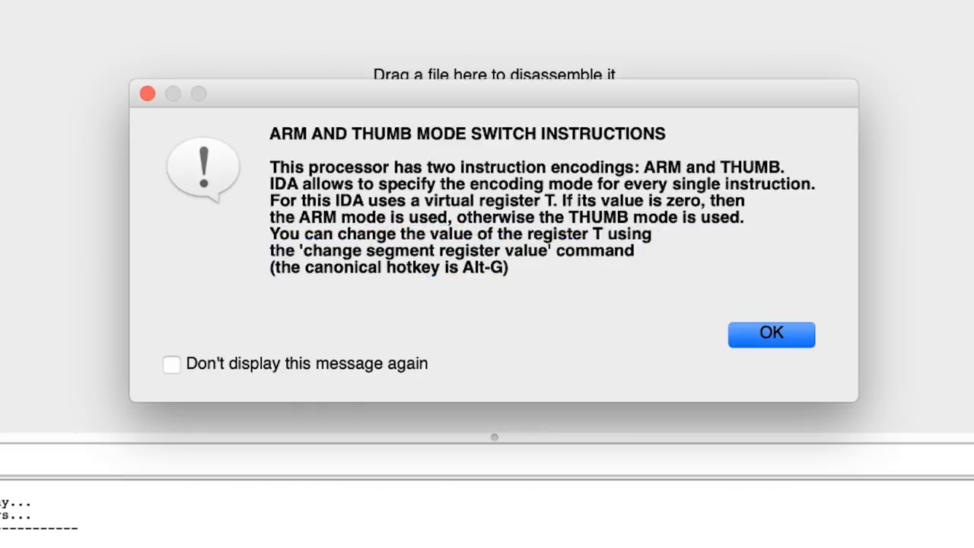
pyautogui.click(770, 334)
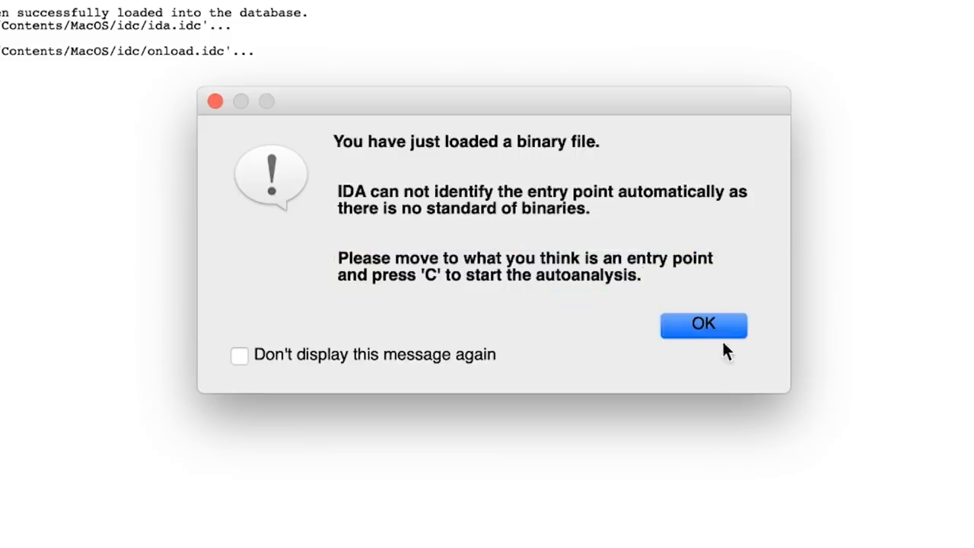
pyautogui.click(702, 325)
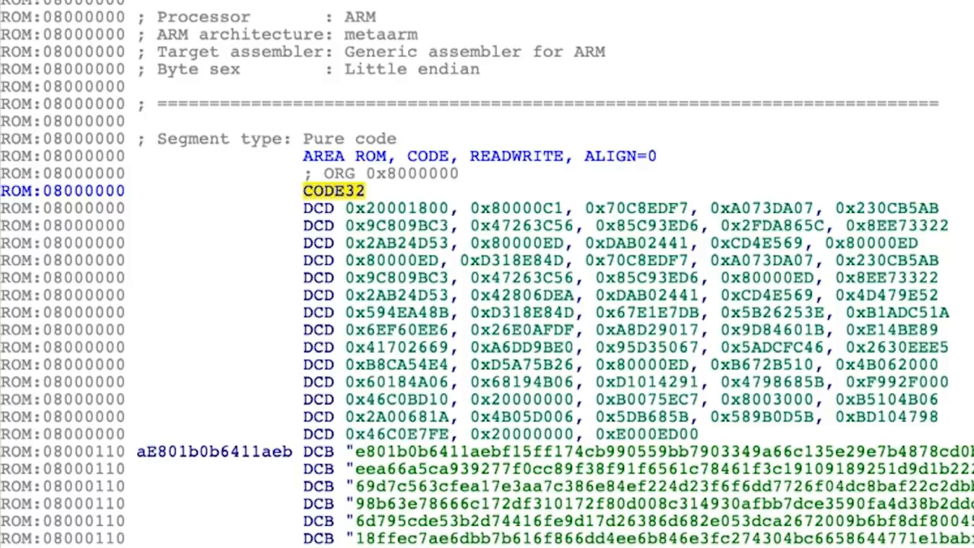
# - Set the T segment register at ROM start to 0x1 via Alt+G so code is Thumb
pyautogui.press('alt+g')
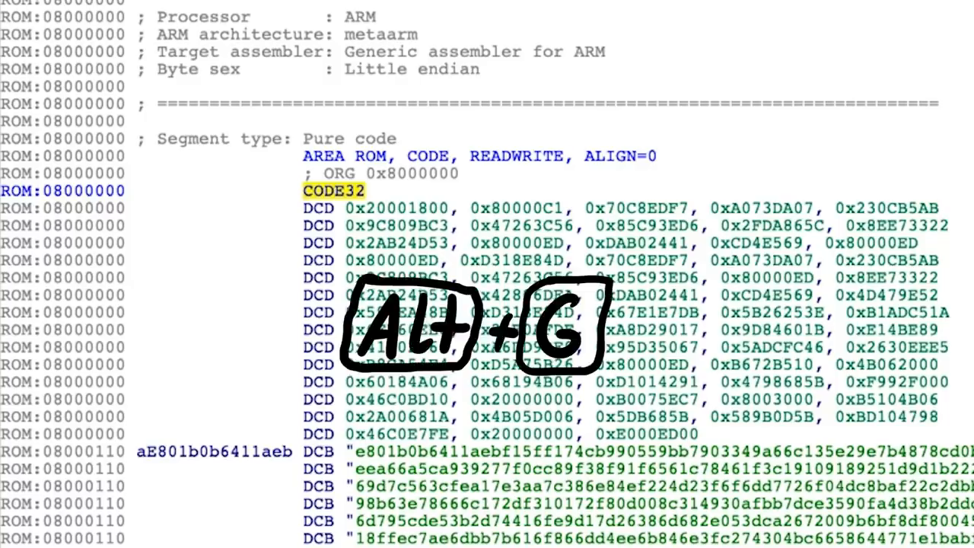
pyautogui.press('alt+g')
pyautogui.write('0x1')
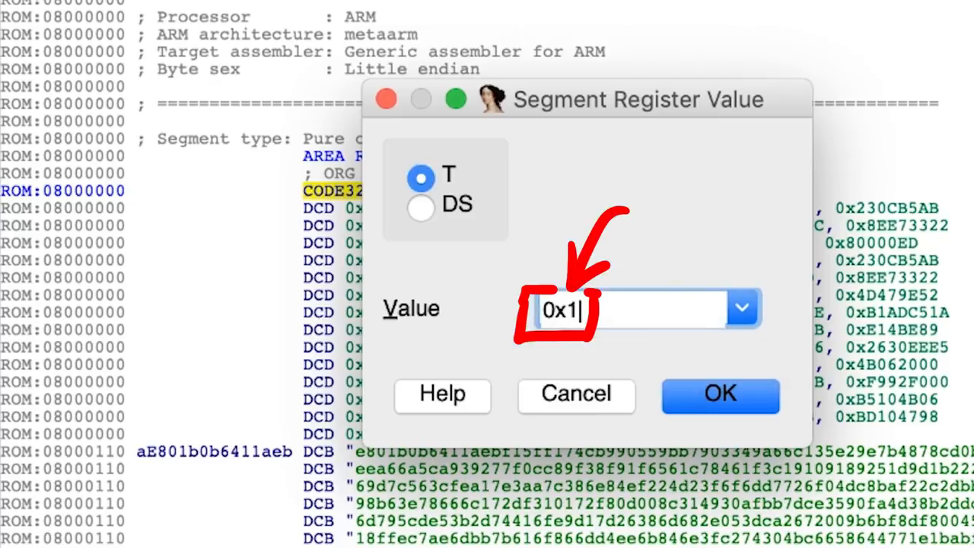
pyautogui.click(720, 394)
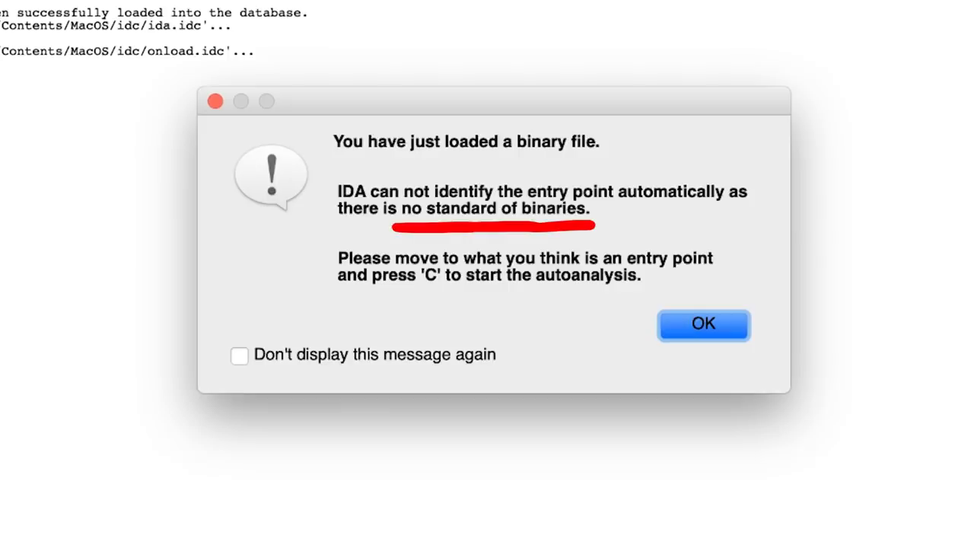
# - Dismiss the 'You have just loaded a binary file' no-entry-point notice
pyautogui.click(703, 324)
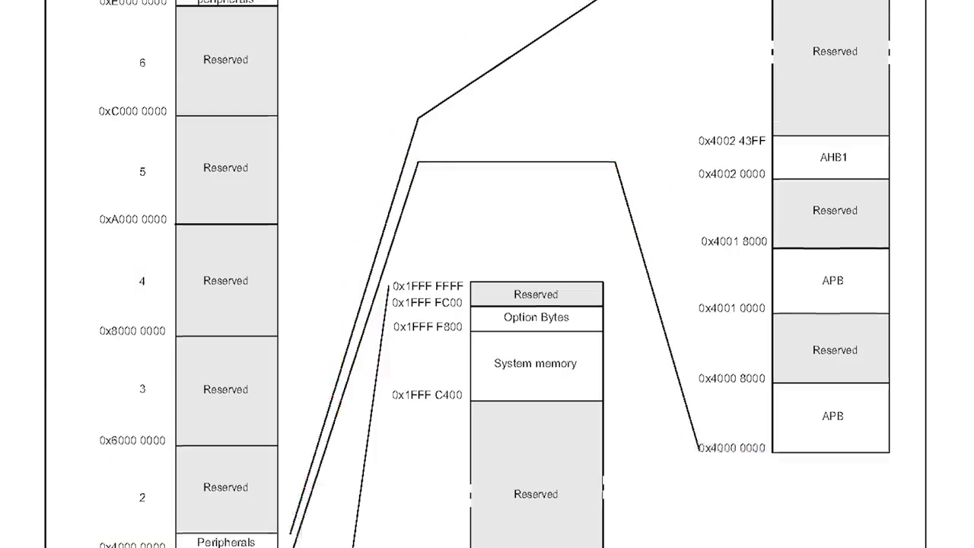
# - Search 0x4000 0000 and scroll the datasheet to the peripheral register boundary address table
pyautogui.write('0x4000 0000')
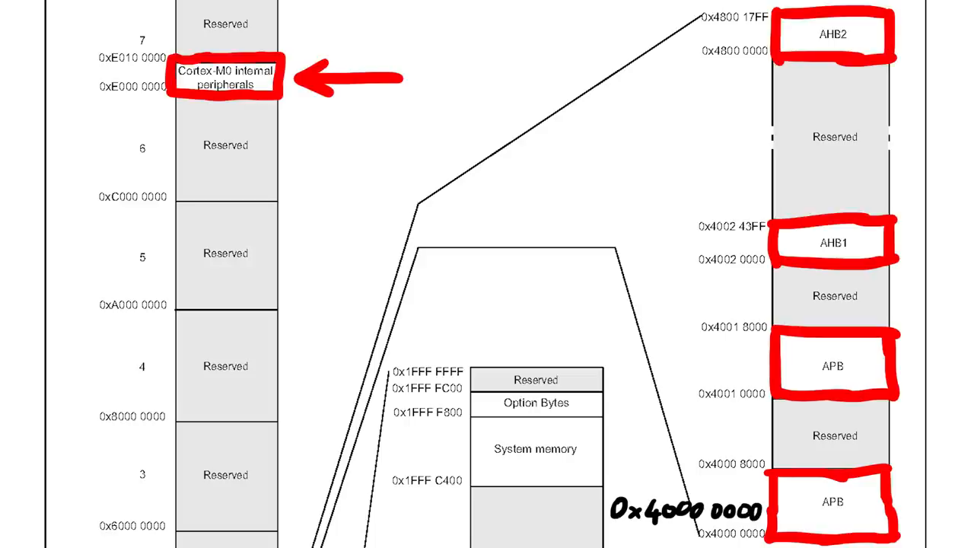
pyautogui.scroll(-3)
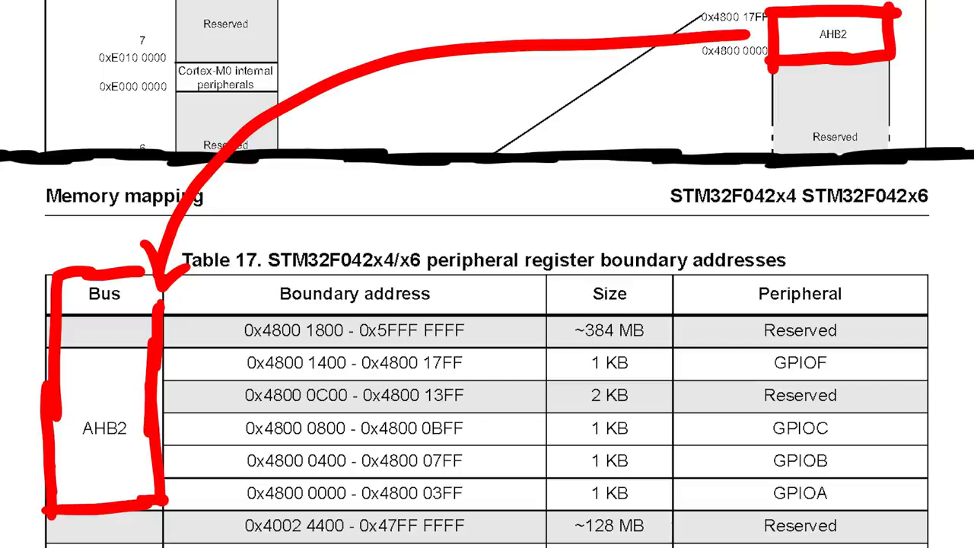
pyautogui.moveTo(670, 414); pyautogui.dragTo(925, 510)
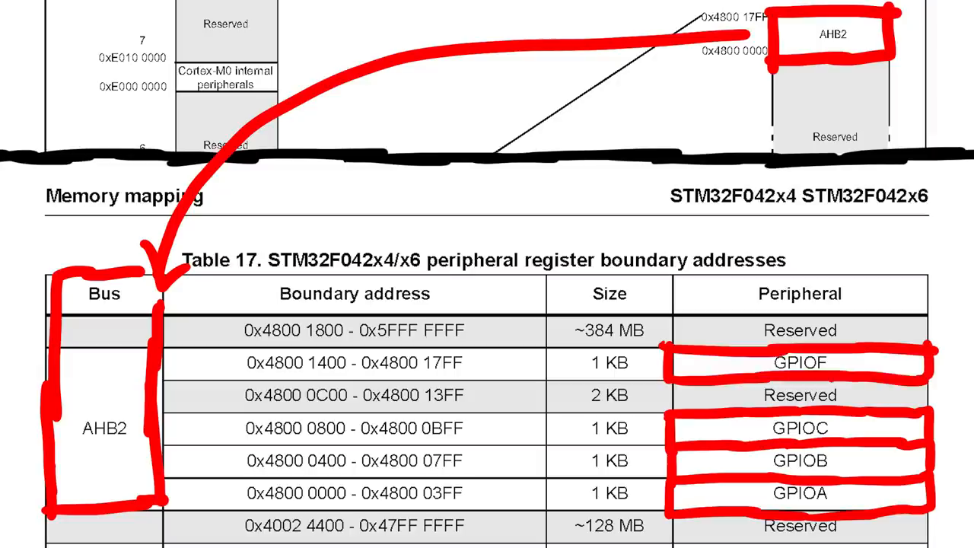
pyautogui.scroll(-3)
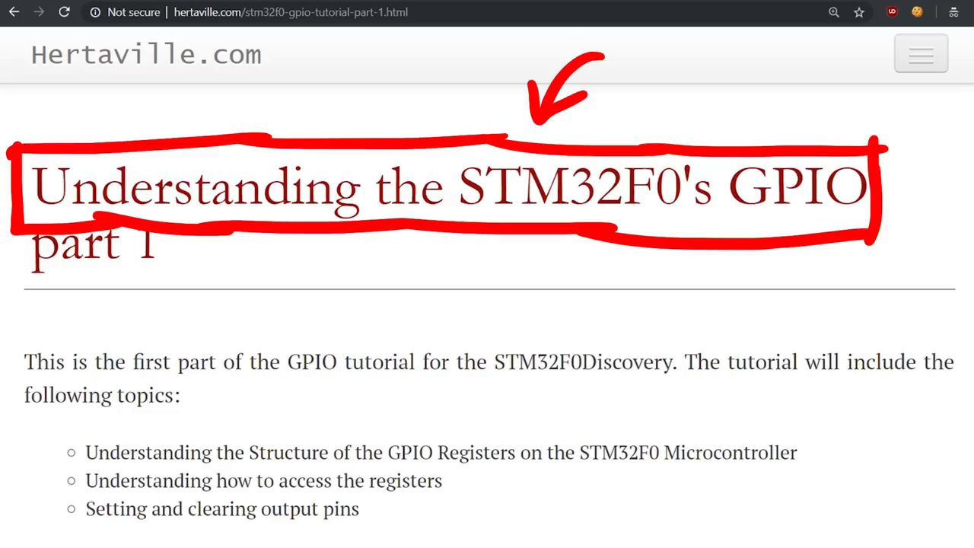
# - Scroll the GPIO tutorial past OTYPER and PUPDR to the IDR register section
pyautogui.scroll(-3)
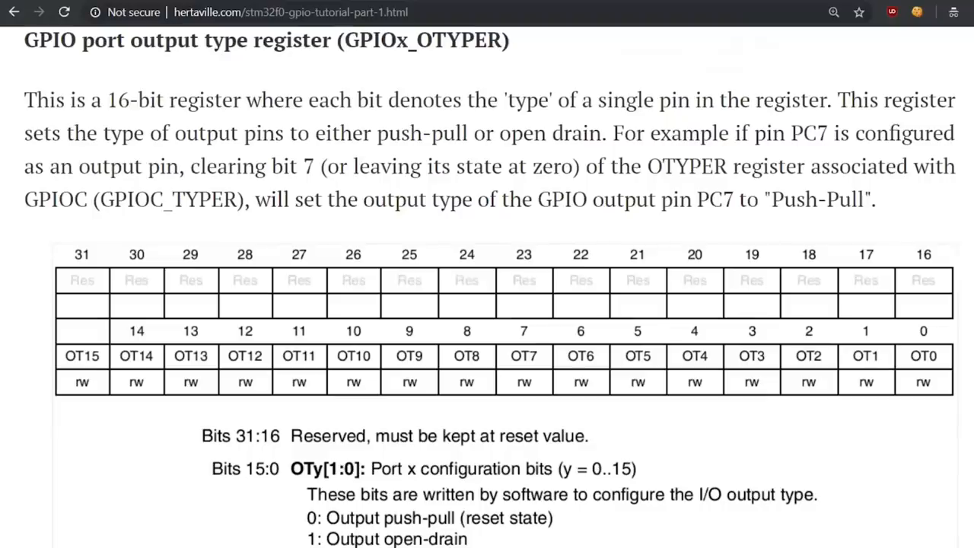
pyautogui.scroll(-3)
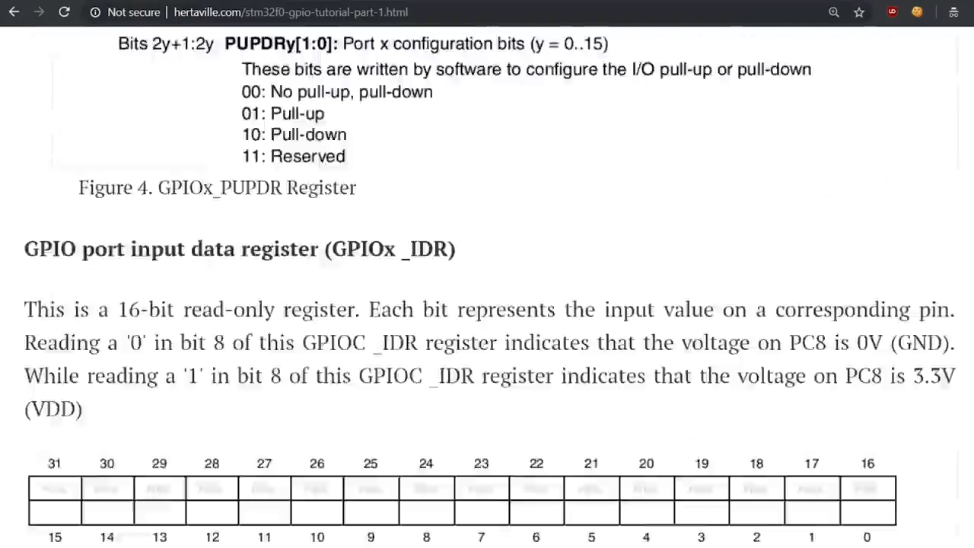
pyautogui.scroll(-3)
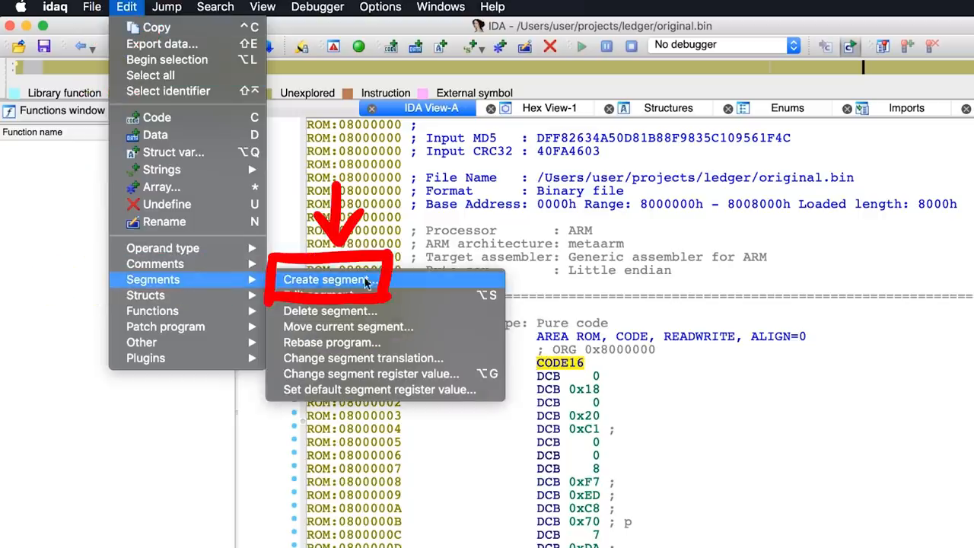
# - Create the new USB_RAM segment at 0x40006000 and confirm the segment dialog
pyautogui.click(325, 280)
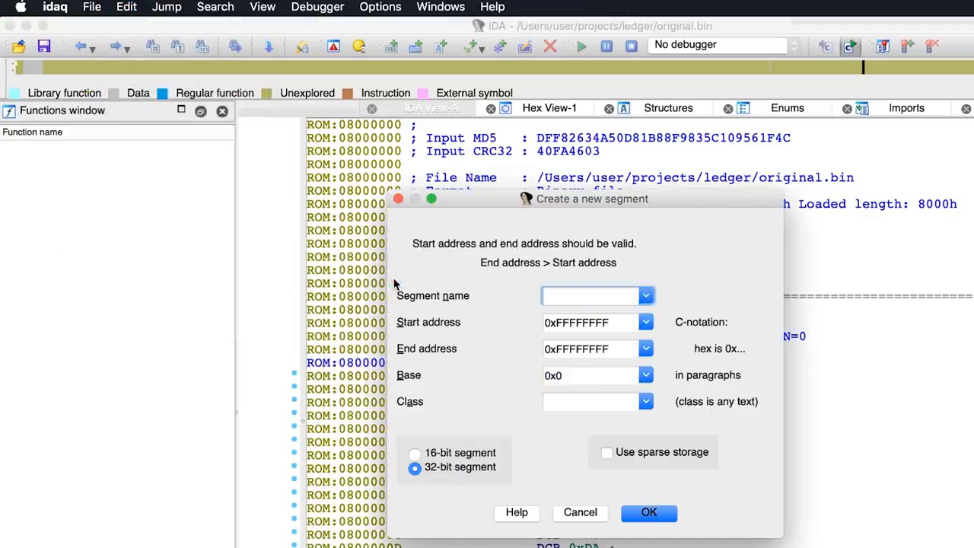
pyautogui.write('GPIOA')
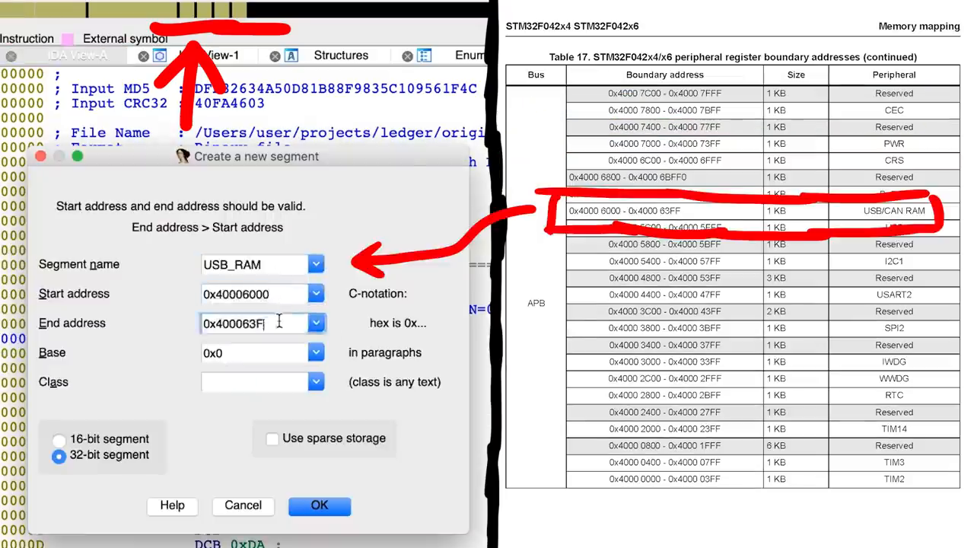
pyautogui.click(320, 505)
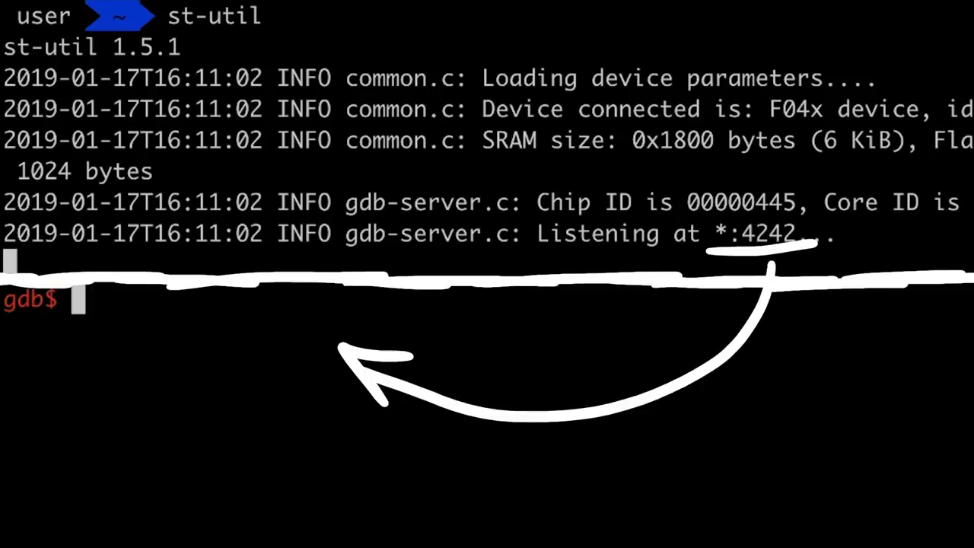
# - Connect gdb to the st-util server with 'target remote :4242'
pyautogui.write('target remote :4242')
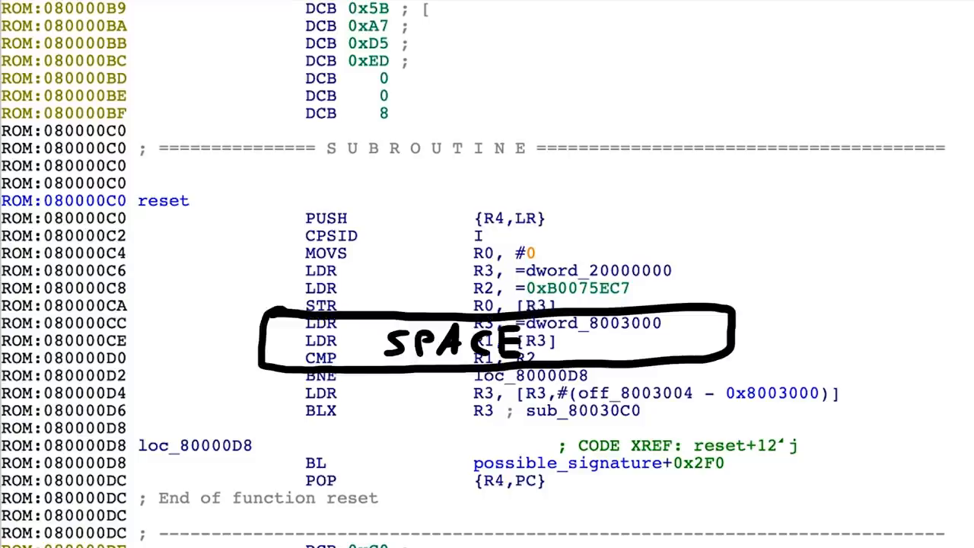
# - View reset as a flow graph and annotate its boot sector check
pyautogui.press('space')
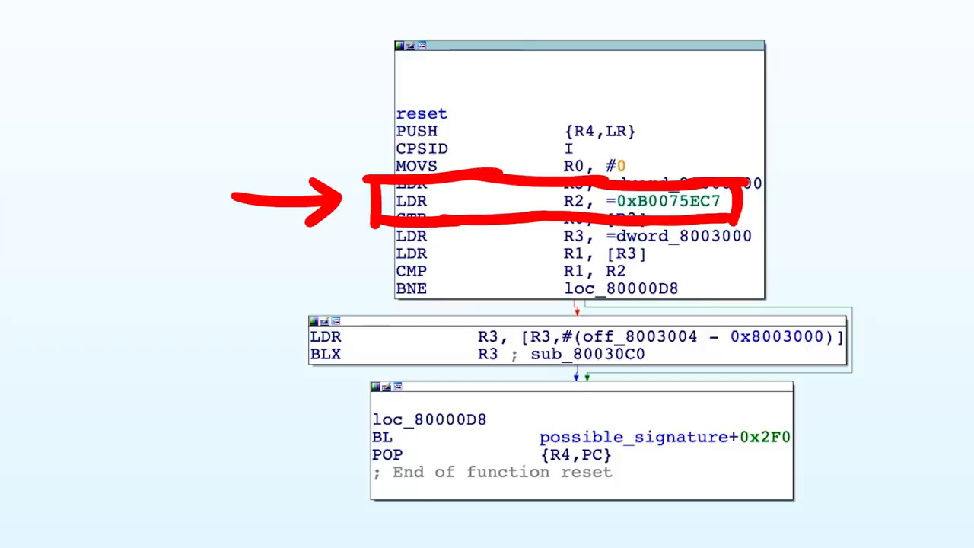
pyautogui.write('boot sect')
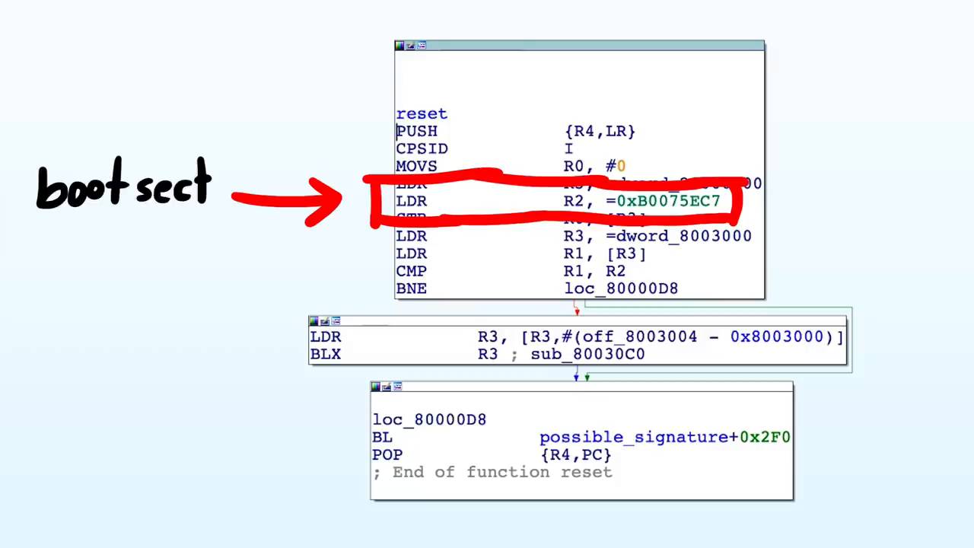
pyautogui.write('or')
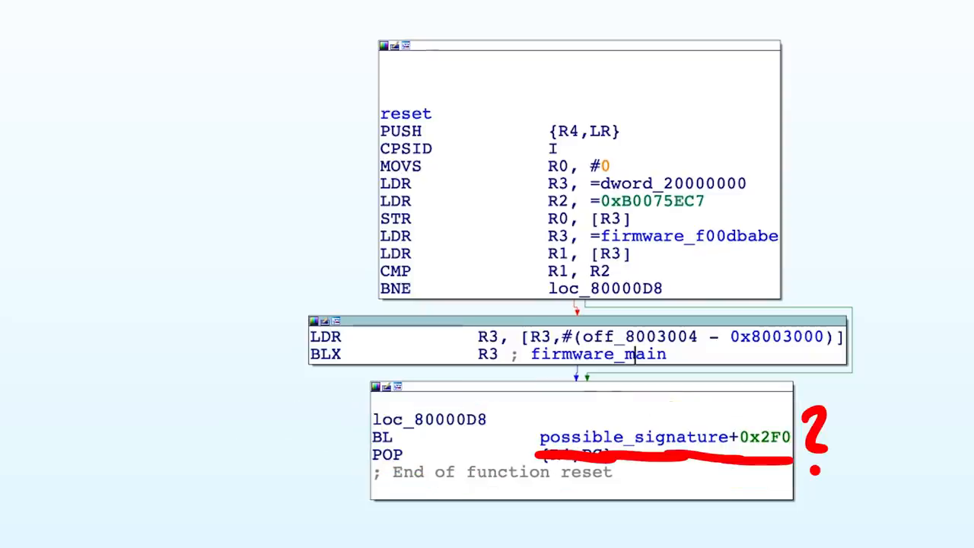
pyautogui.moveTo(831, 478)
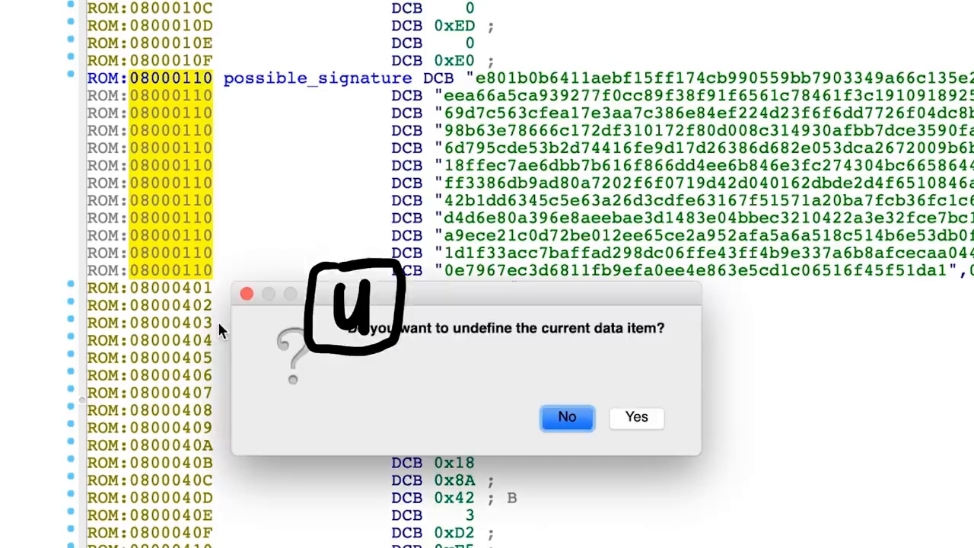
# - Undefine the signature data, jump to 0x8000400 and select sub_8000400 for renaming to bootloader_main
pyautogui.click(636, 417)
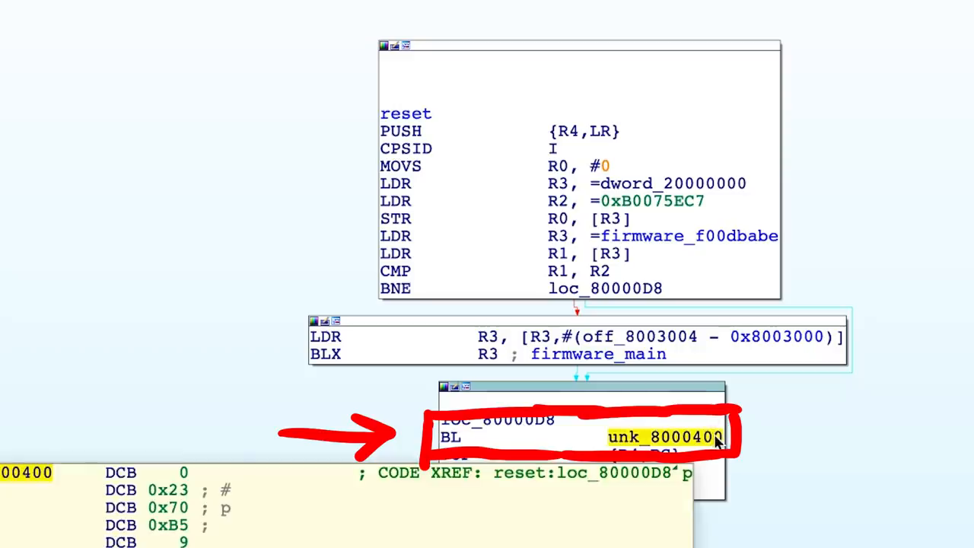
pyautogui.doubleClick(663, 435)
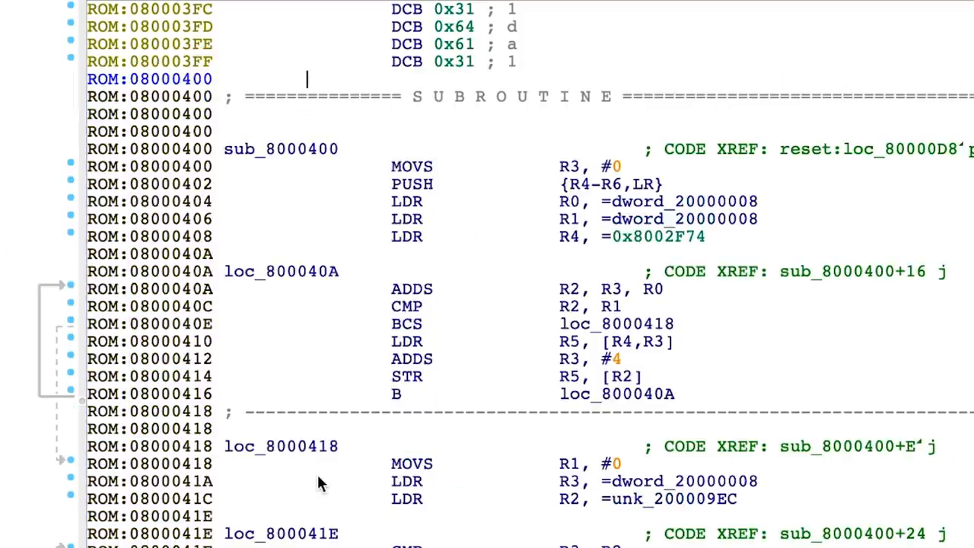
pyautogui.doubleClick(280, 149)
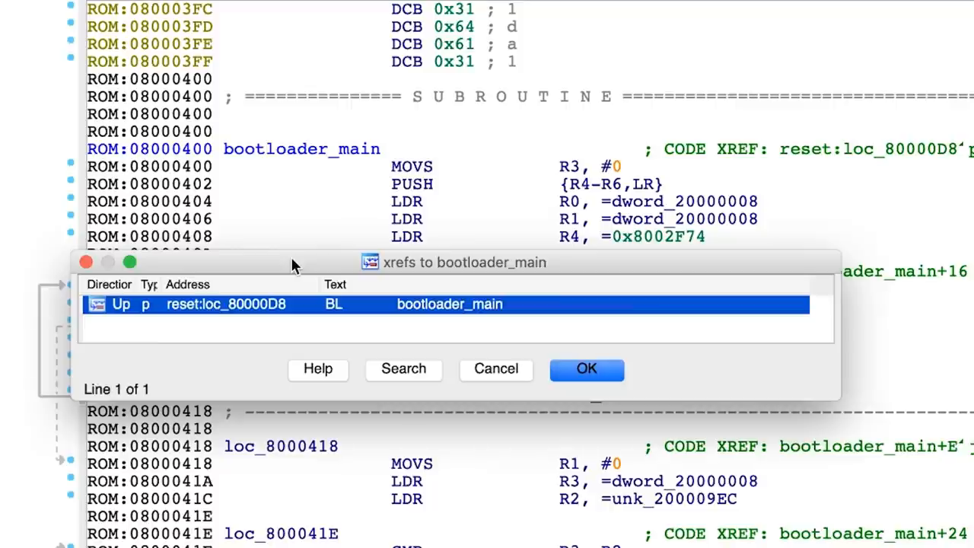
# - Dismiss the xrefs list for bootloader_main
pyautogui.click(585, 370)
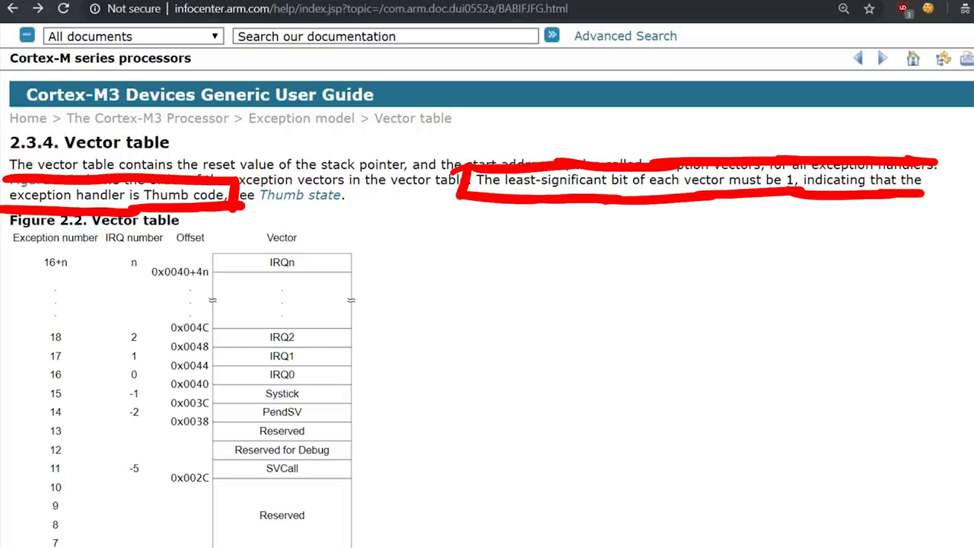
pyautogui.scroll(-3)
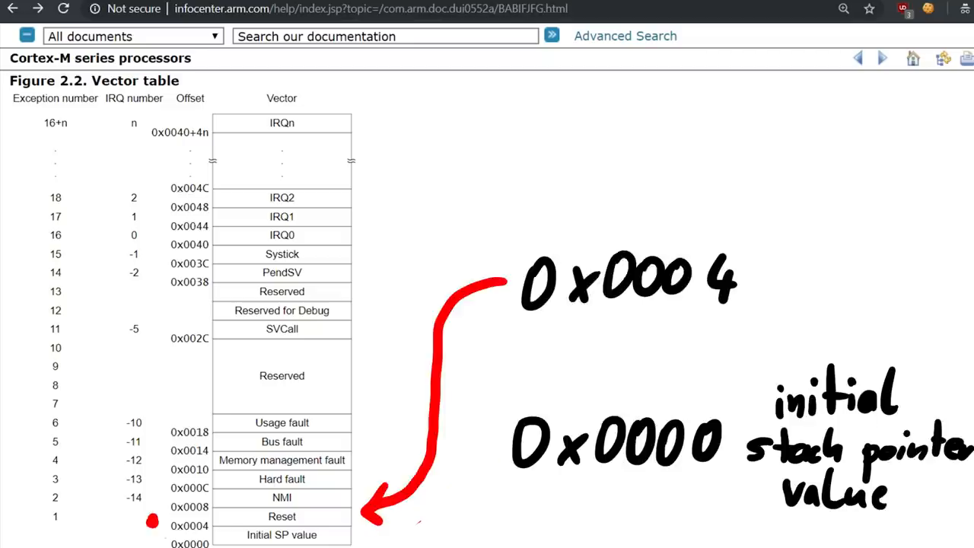
pyautogui.write('reset')
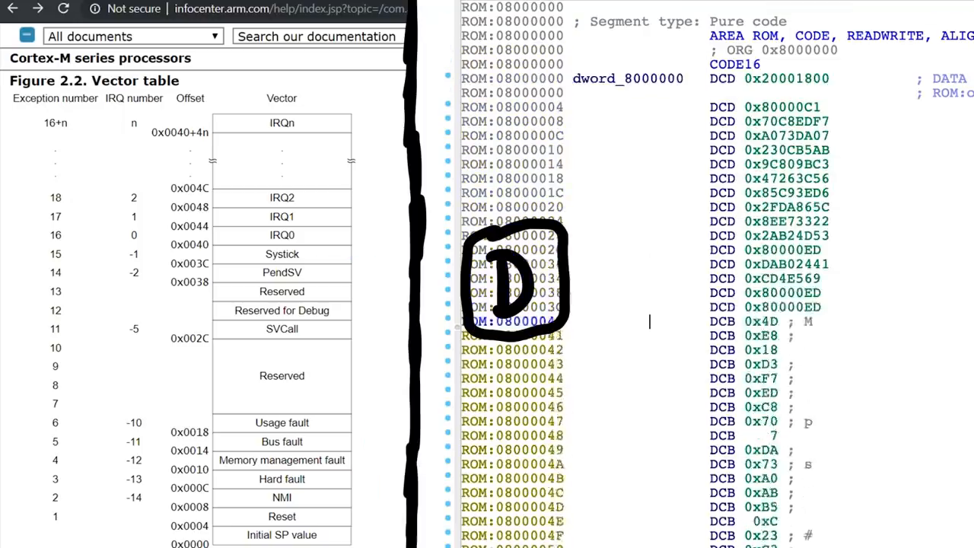
# - Rename the first vector entry at 0x8000000 to STACK_START
pyautogui.scroll(-3)
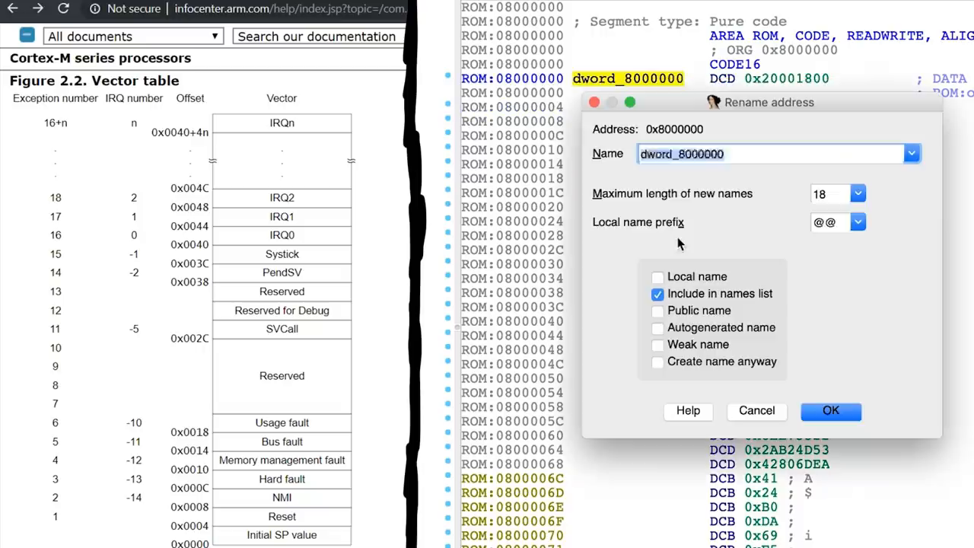
pyautogui.click(829, 411)
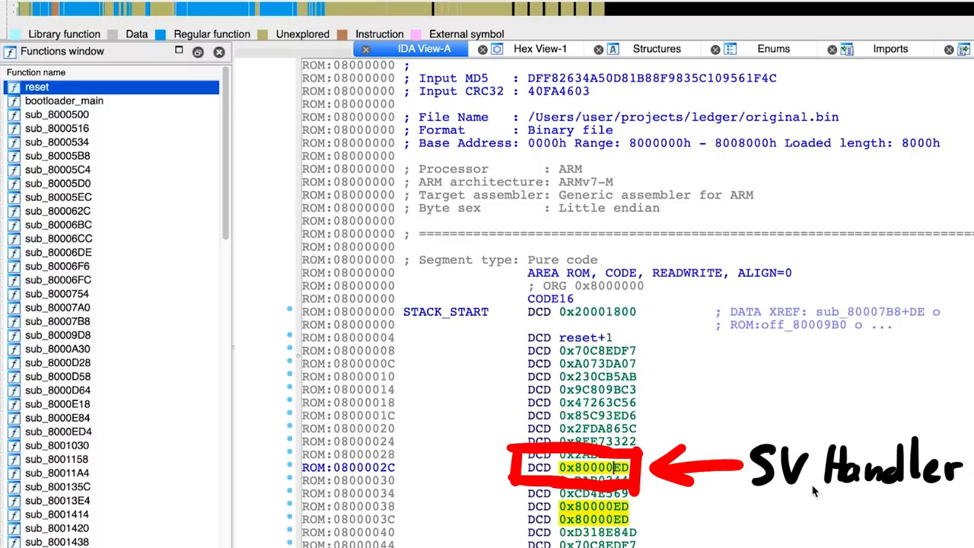
# - Name the function at 0x80000EC SV_handler
pyautogui.scroll(-3)
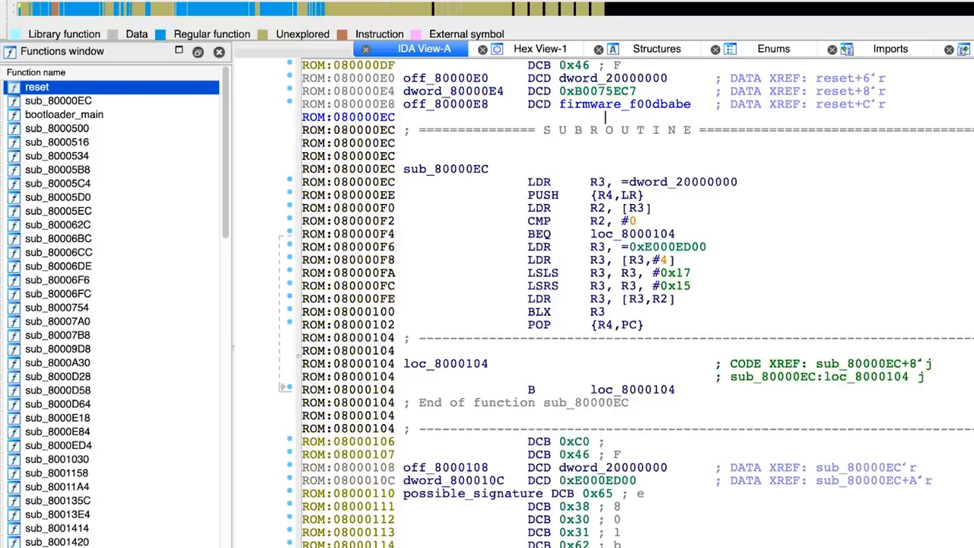
pyautogui.write('SV_handler')
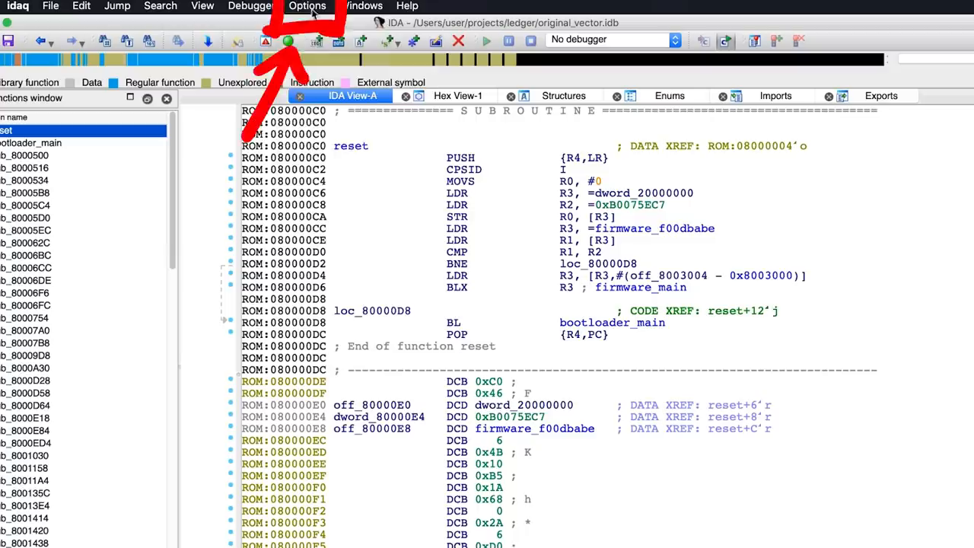
# - Reach the ARM architecture options via General > Analysis > Processor specific options
pyautogui.click(307, 6)
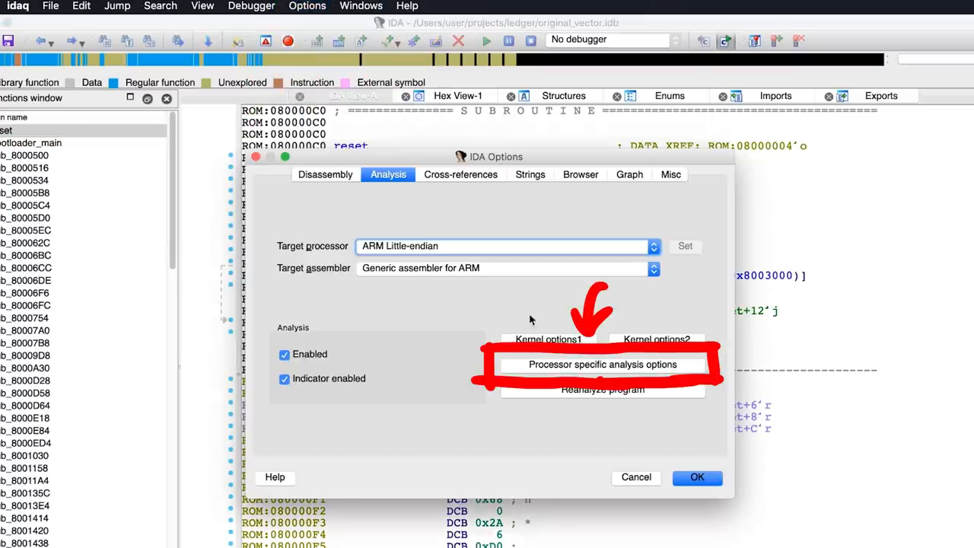
pyautogui.click(604, 365)
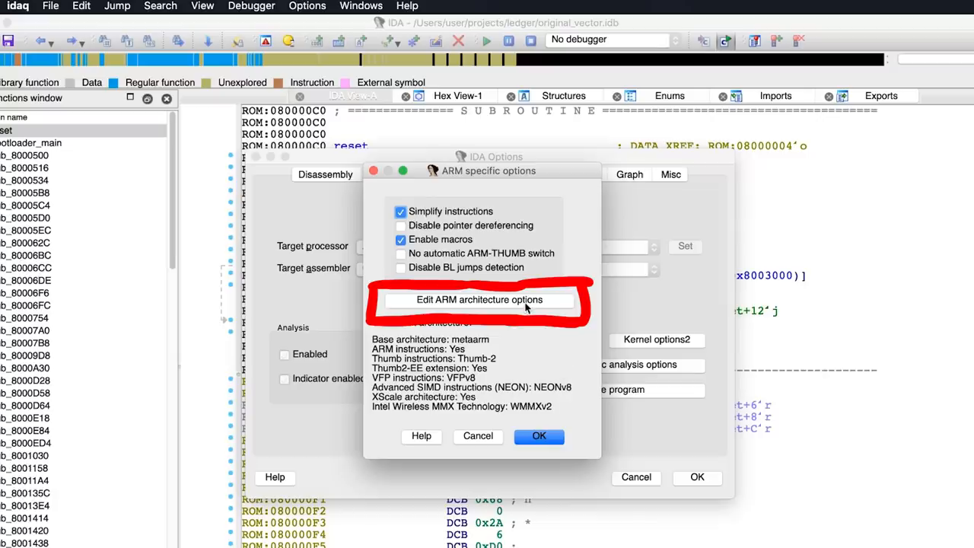
pyautogui.click(478, 300)
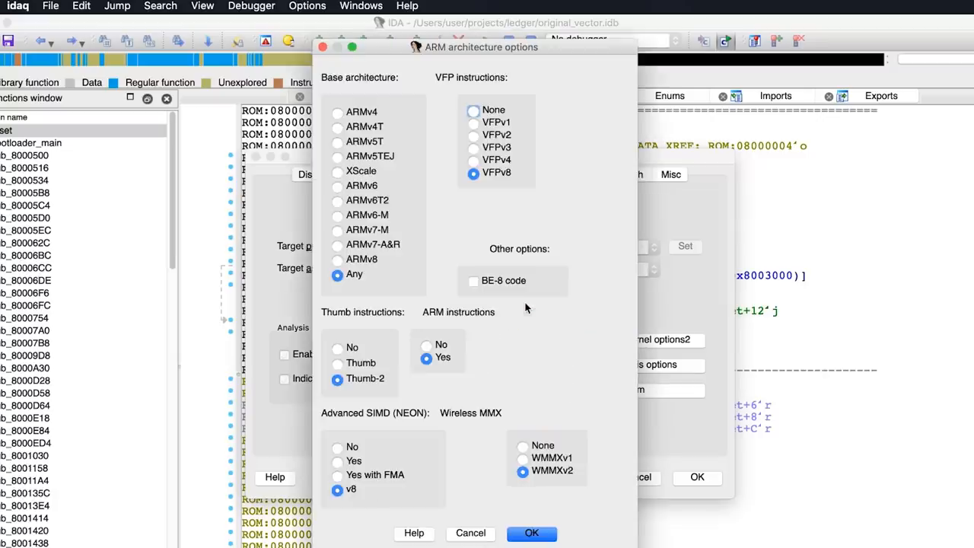